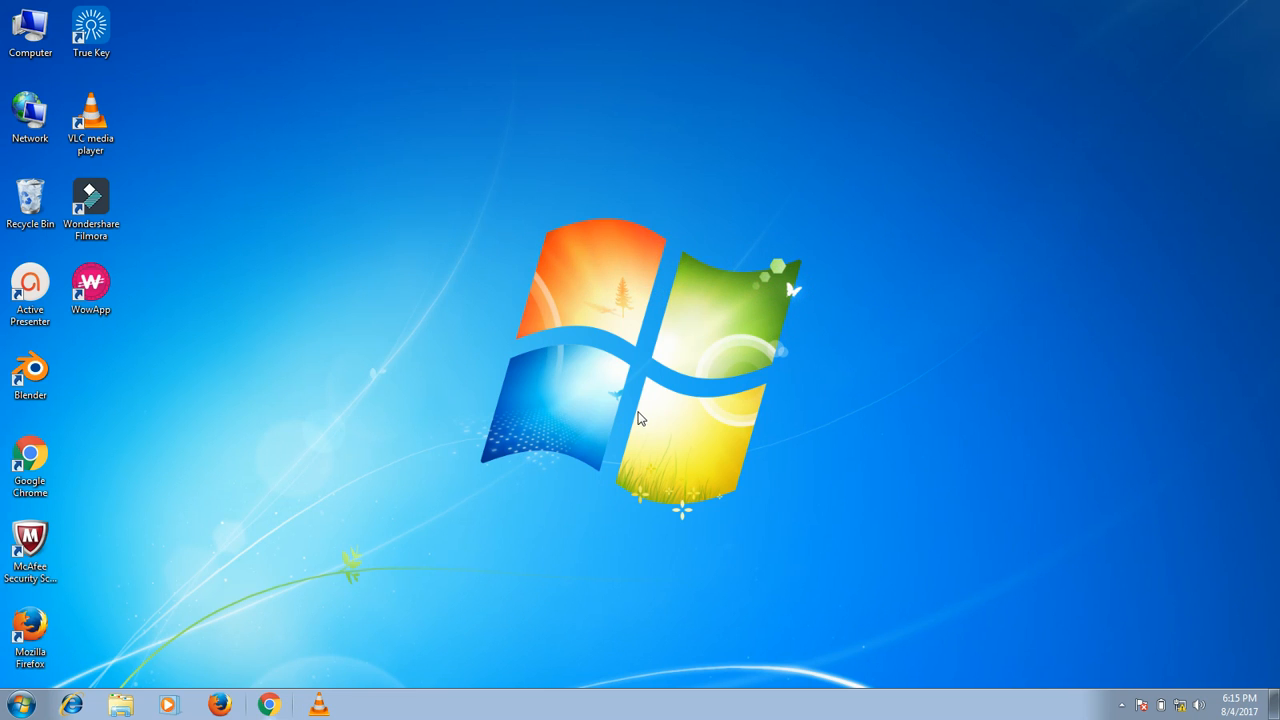
pyautogui.moveTo(293, 687)
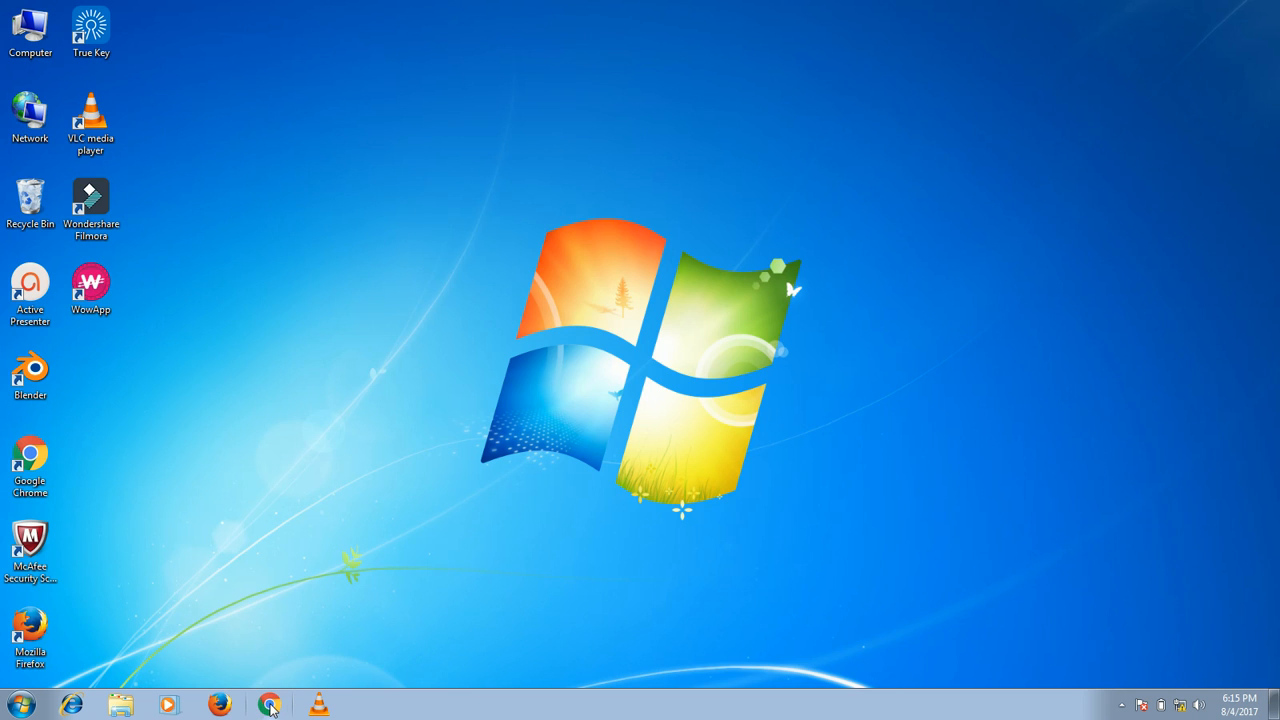
# Step: Launch Chrome full screen and go to the router address 192.168.1.1
pyautogui.click(264, 701)
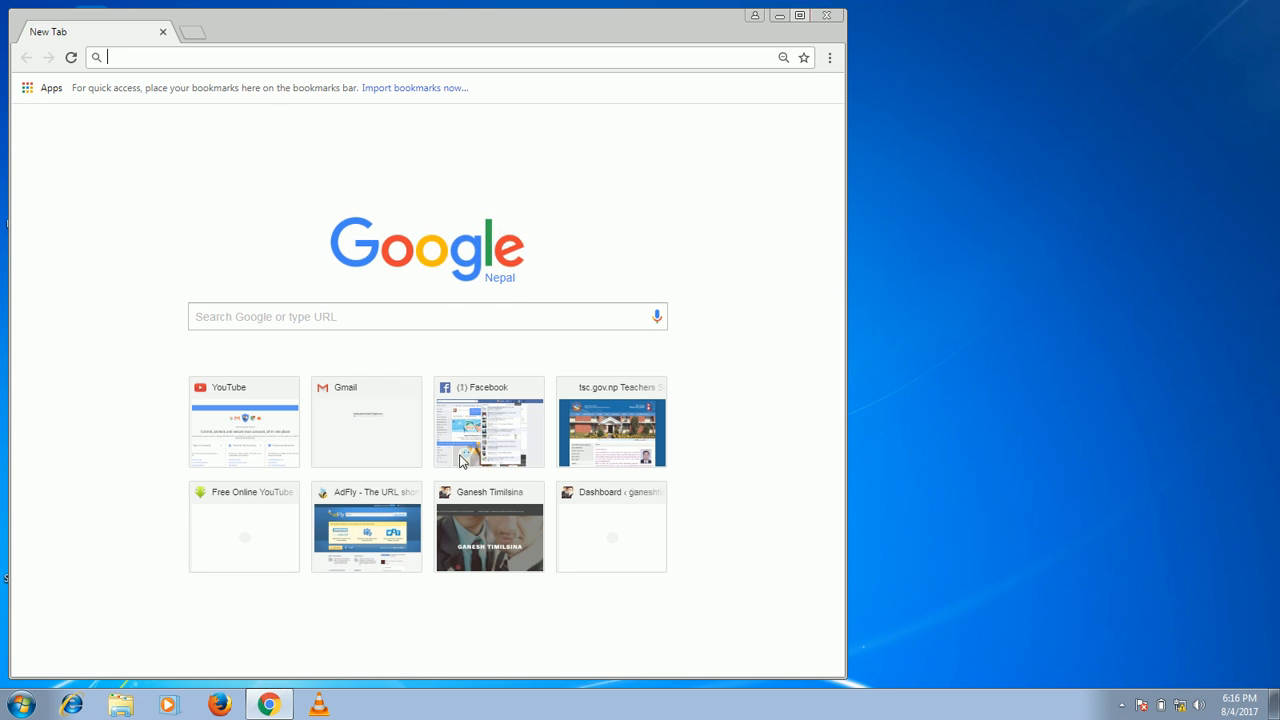
pyautogui.moveTo(766, 68)
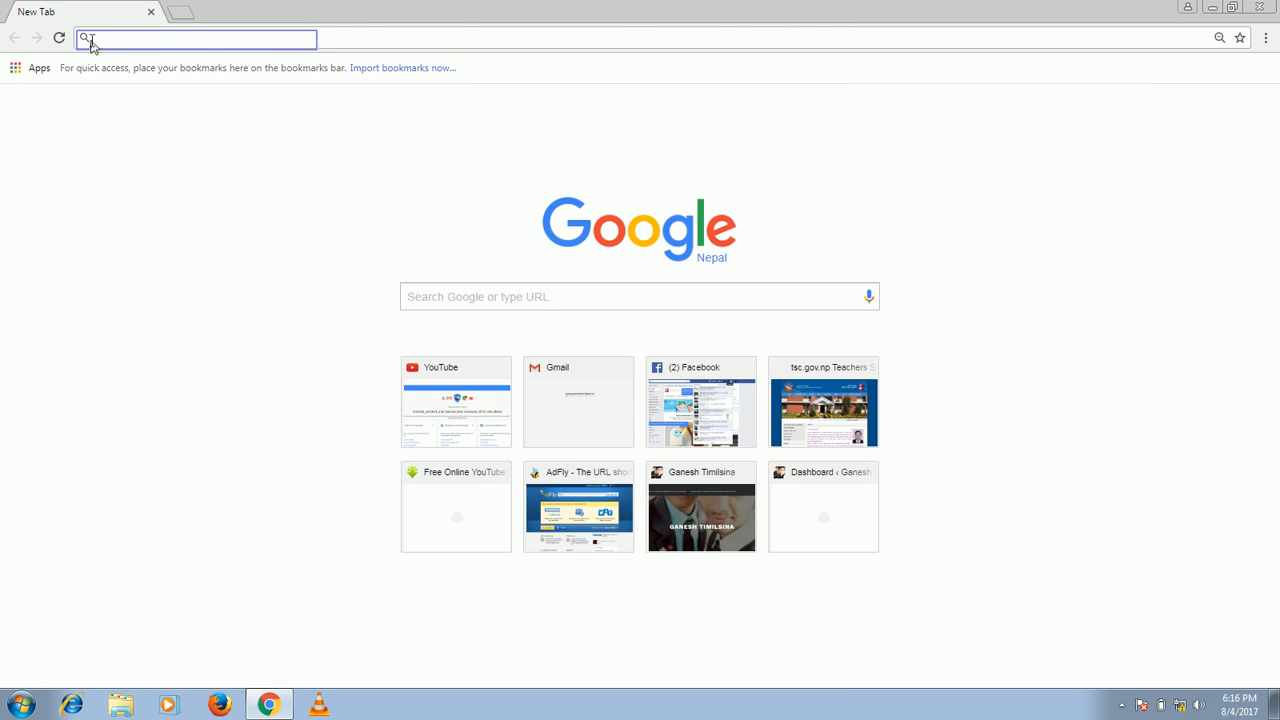
pyautogui.write('1')
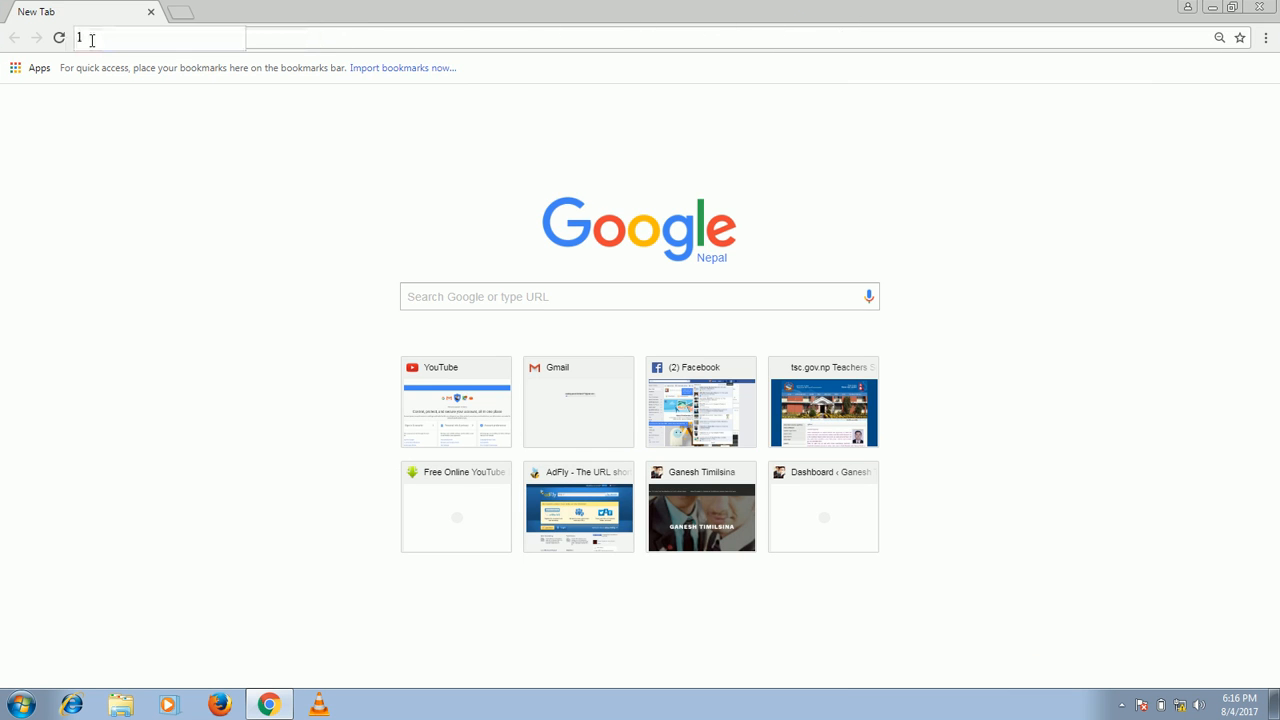
pyautogui.write('92.168.1.1/login_security.html')
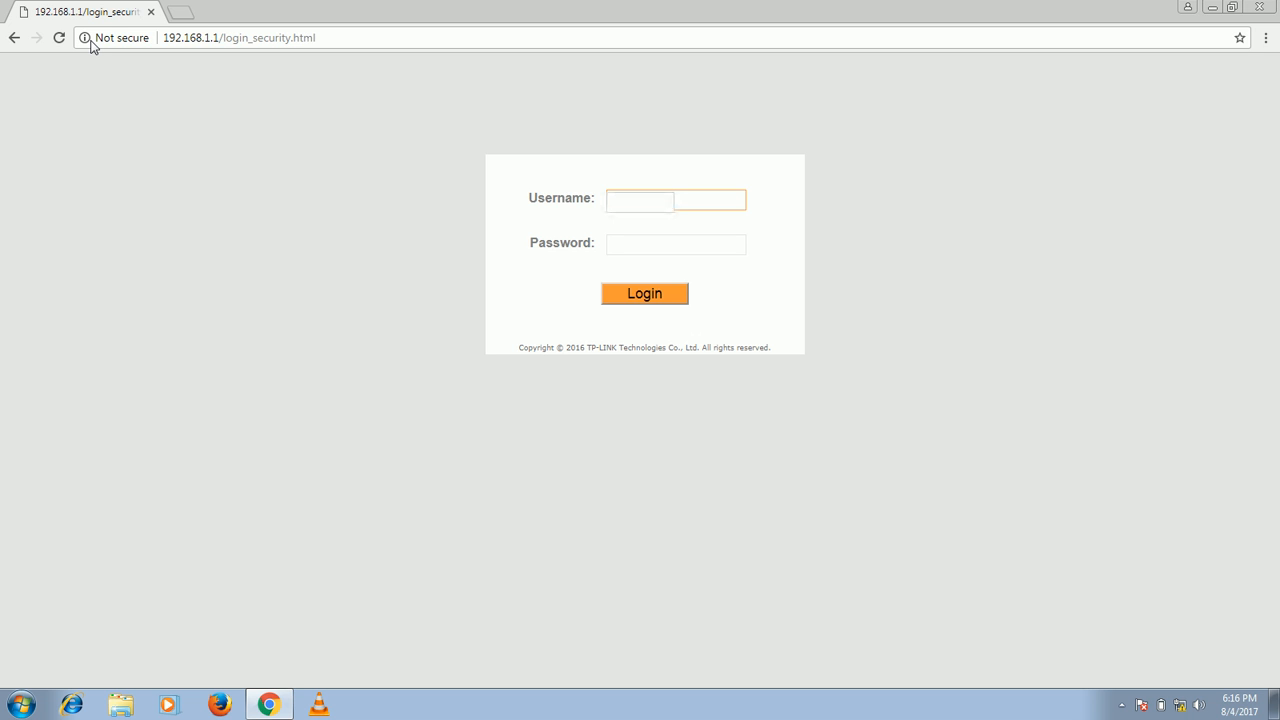
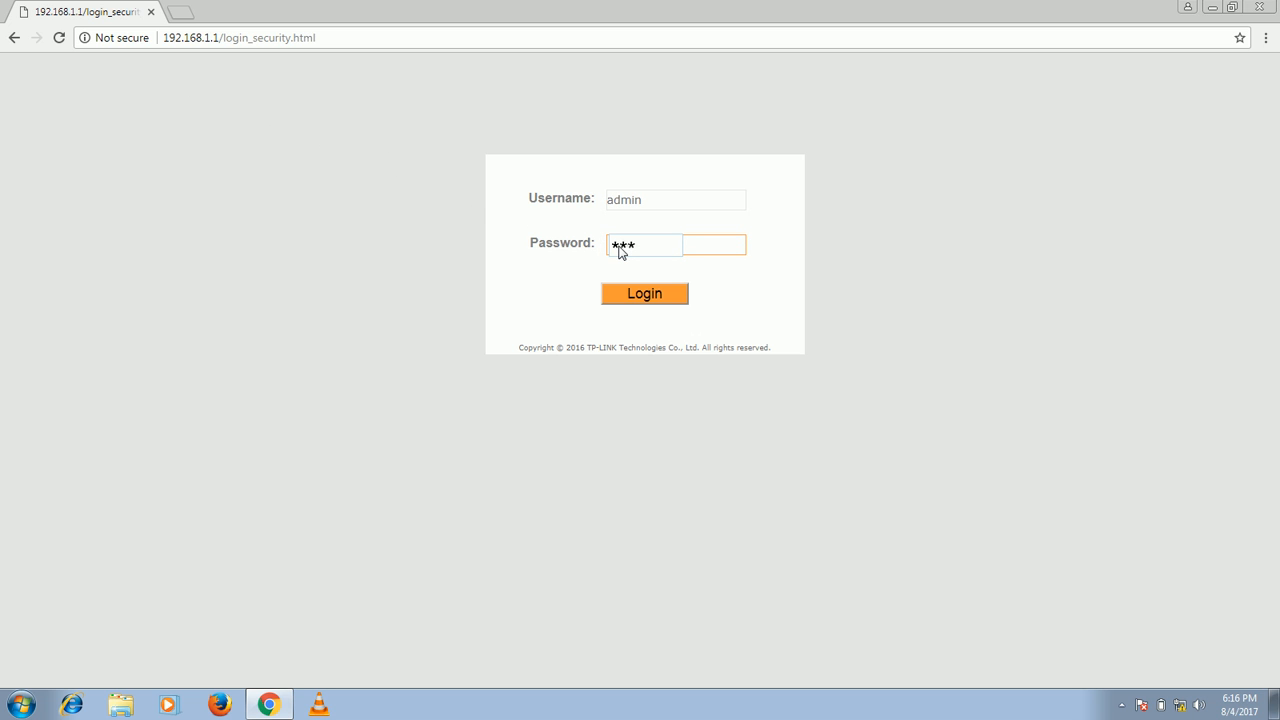
# Step: Log in to the router as admin
pyautogui.click(644, 293)
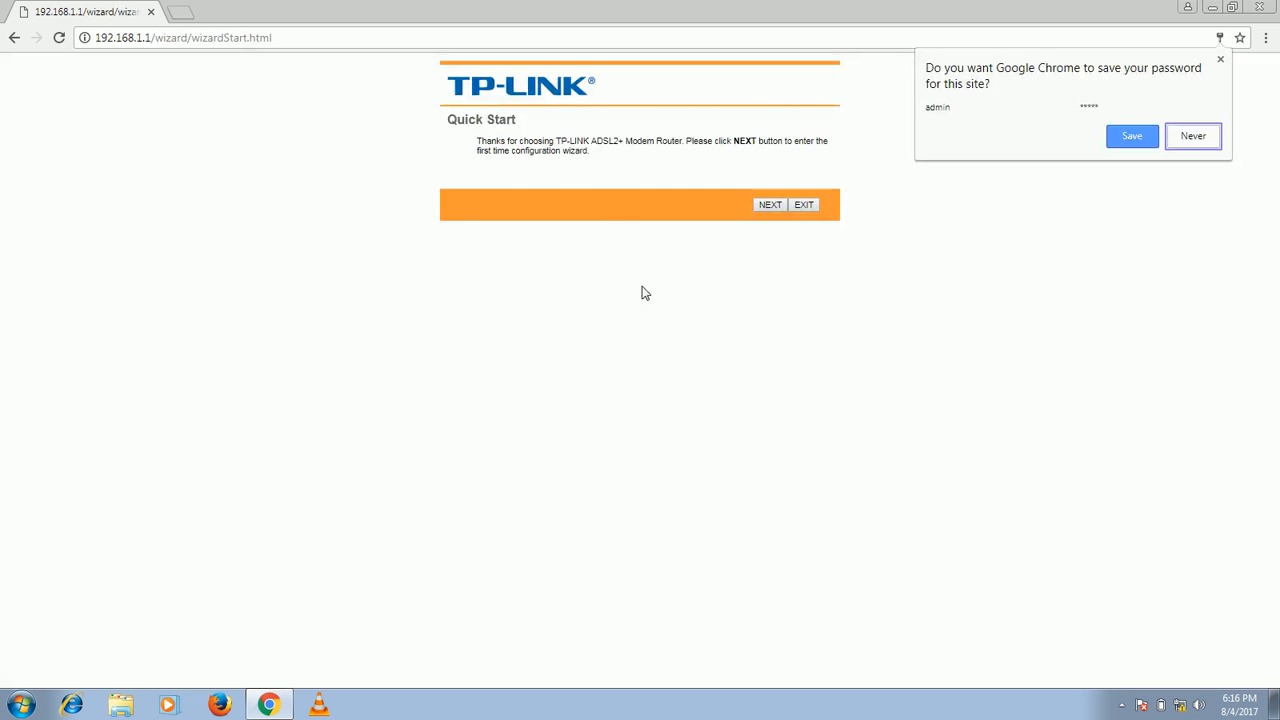
pyautogui.moveTo(929, 220)
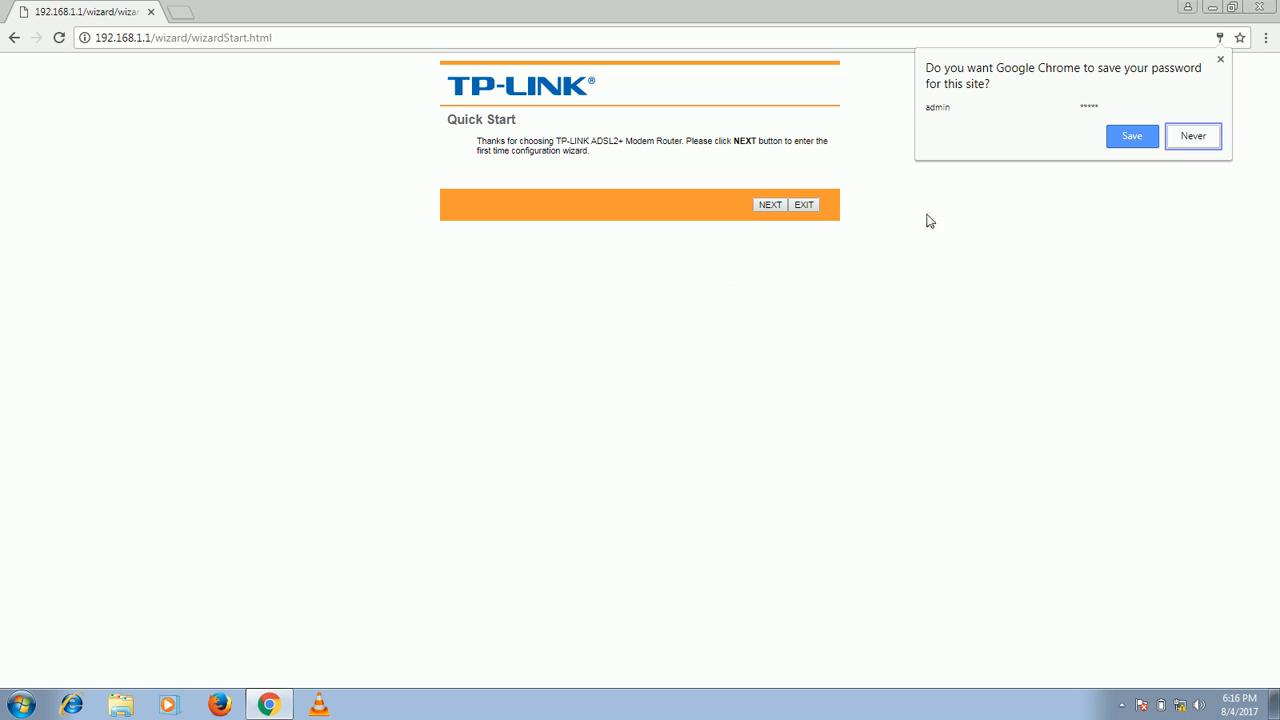
pyautogui.moveTo(1195, 135)
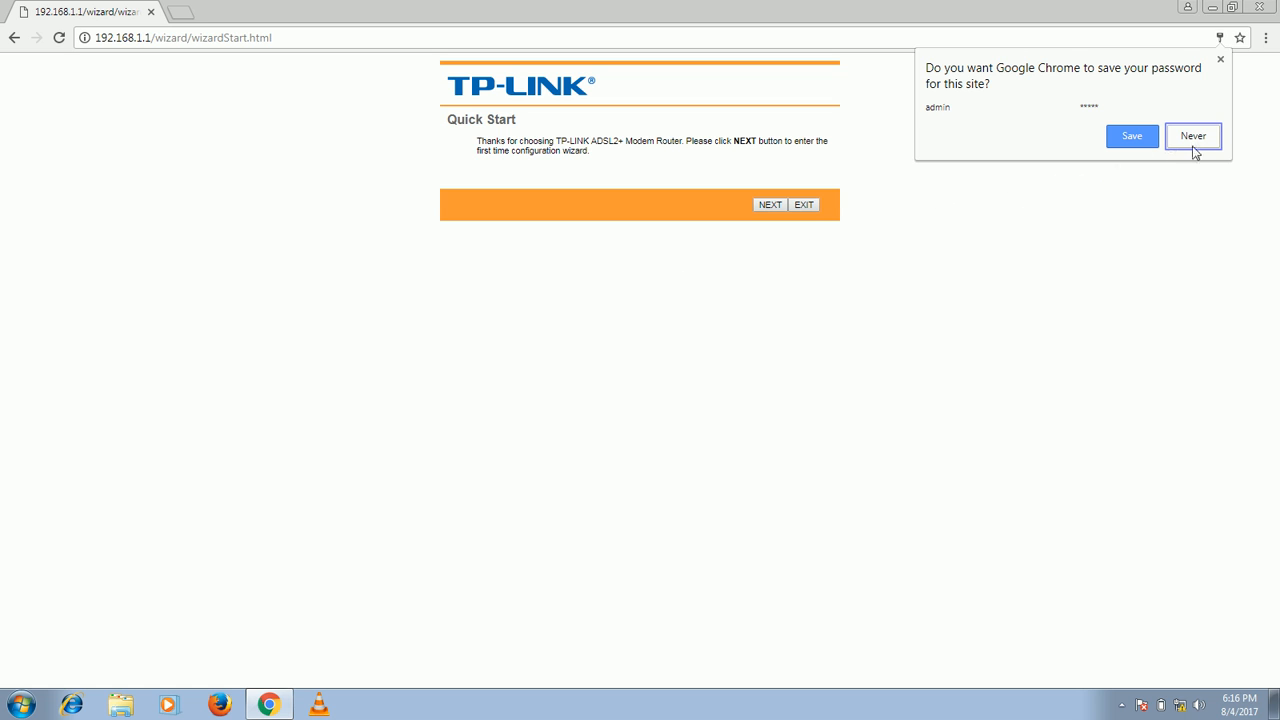
# Step: Decline saving the password in Chrome and start the Quick Start wizard
pyautogui.click(1193, 136)
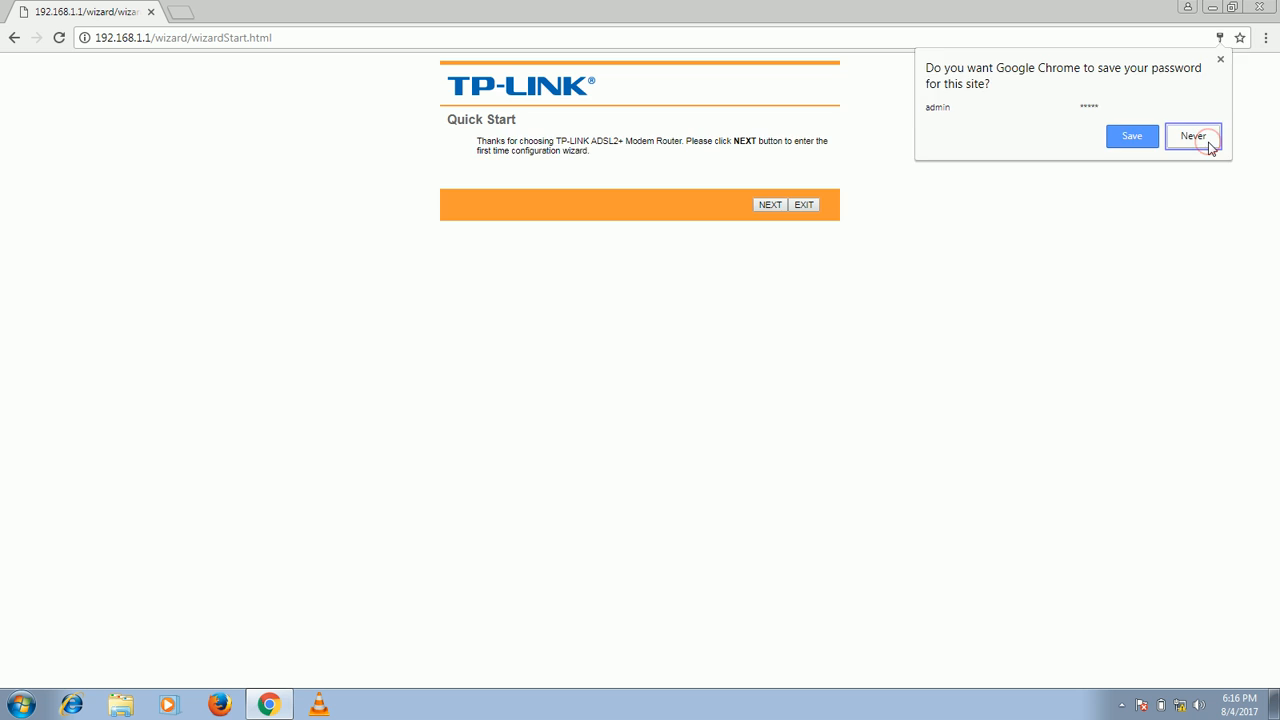
pyautogui.click(1192, 135)
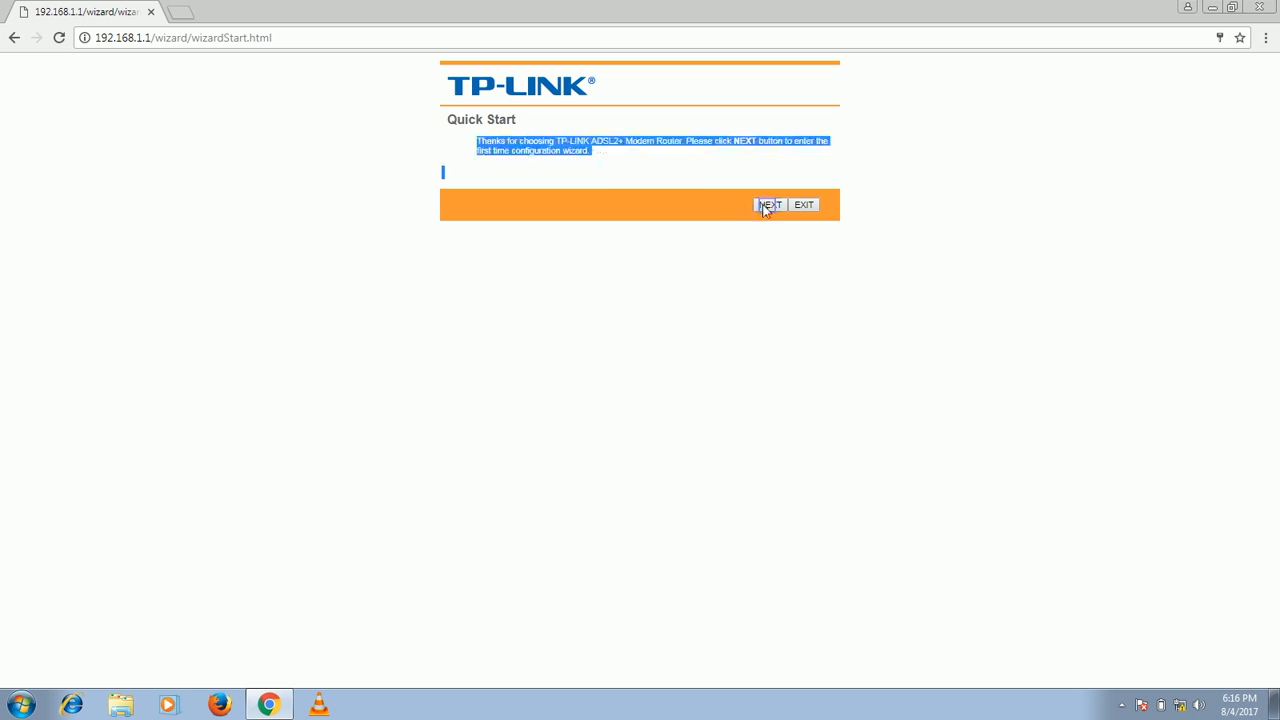
pyautogui.click(771, 205)
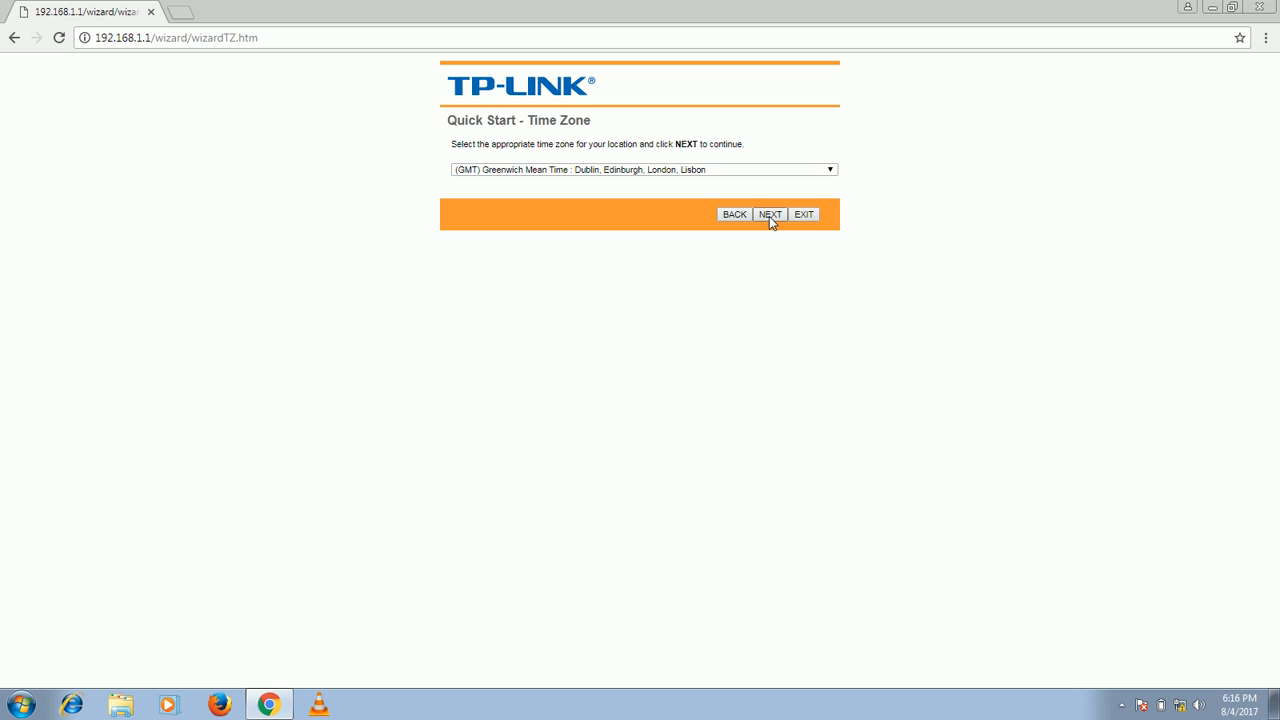
pyautogui.click(770, 214)
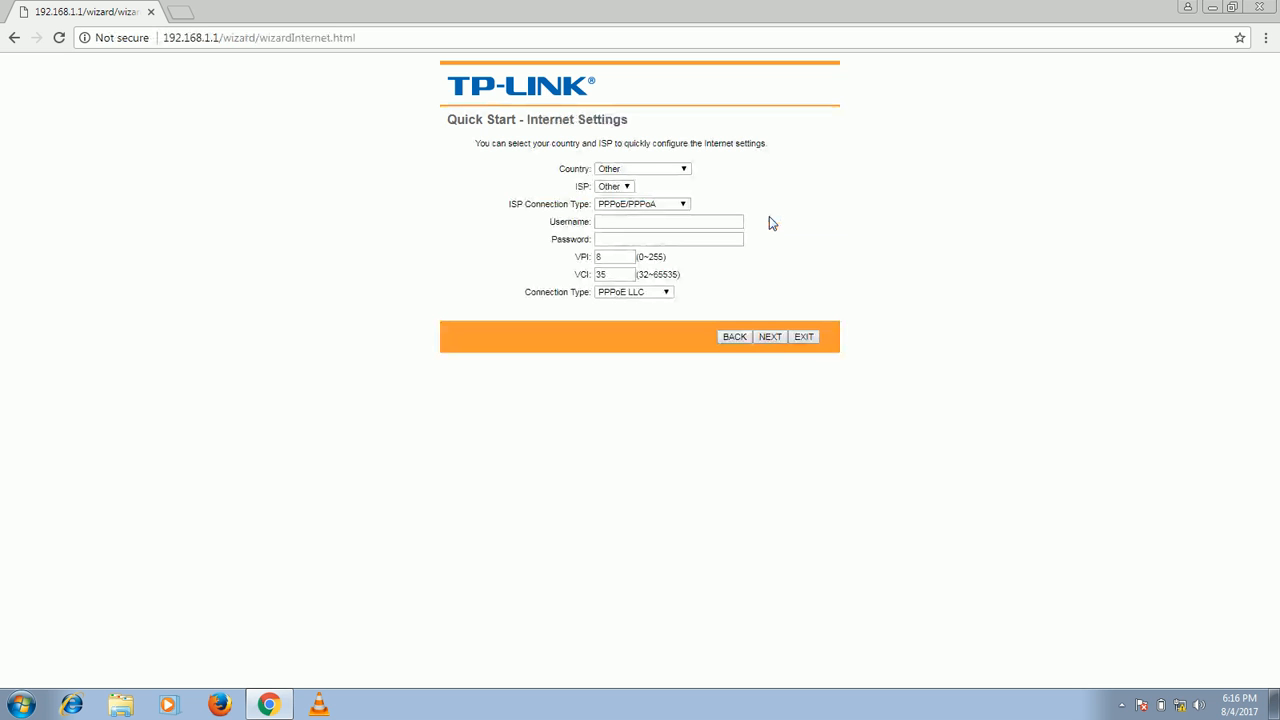
pyautogui.moveTo(698, 224)
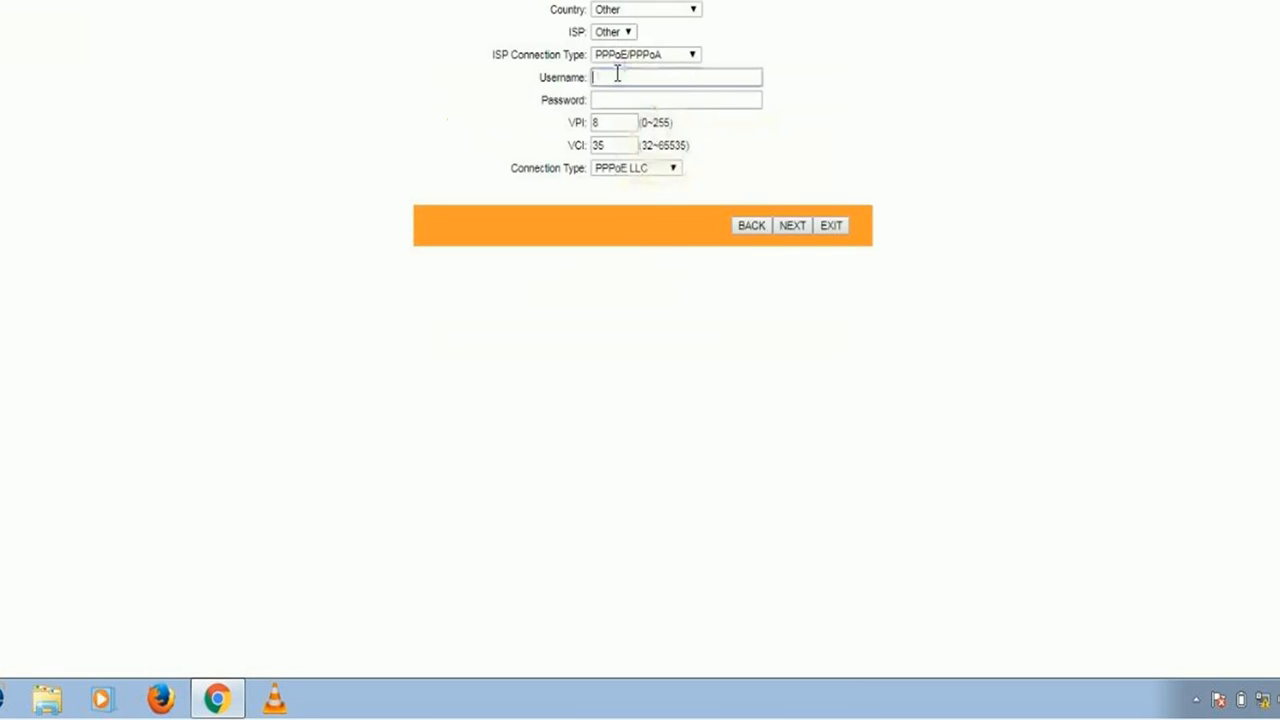
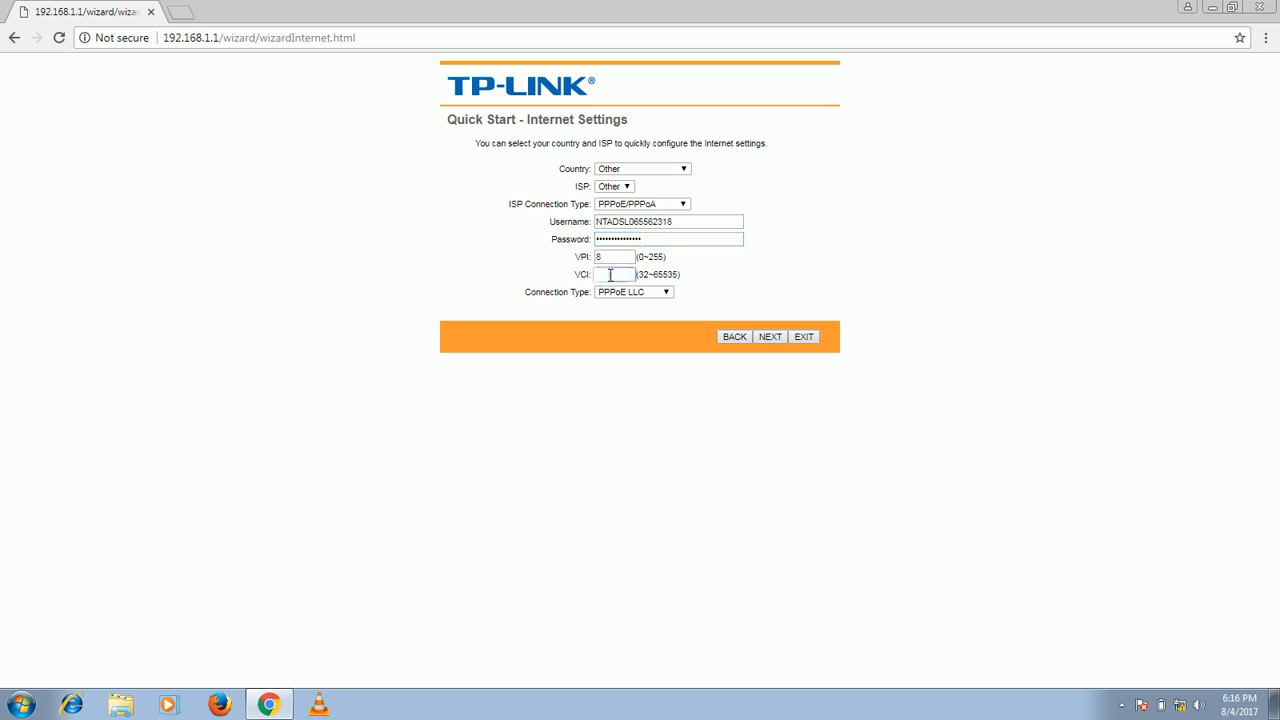
# Step: Set VPI 8 and VCI 81, then submit the internet settings
pyautogui.write('8')
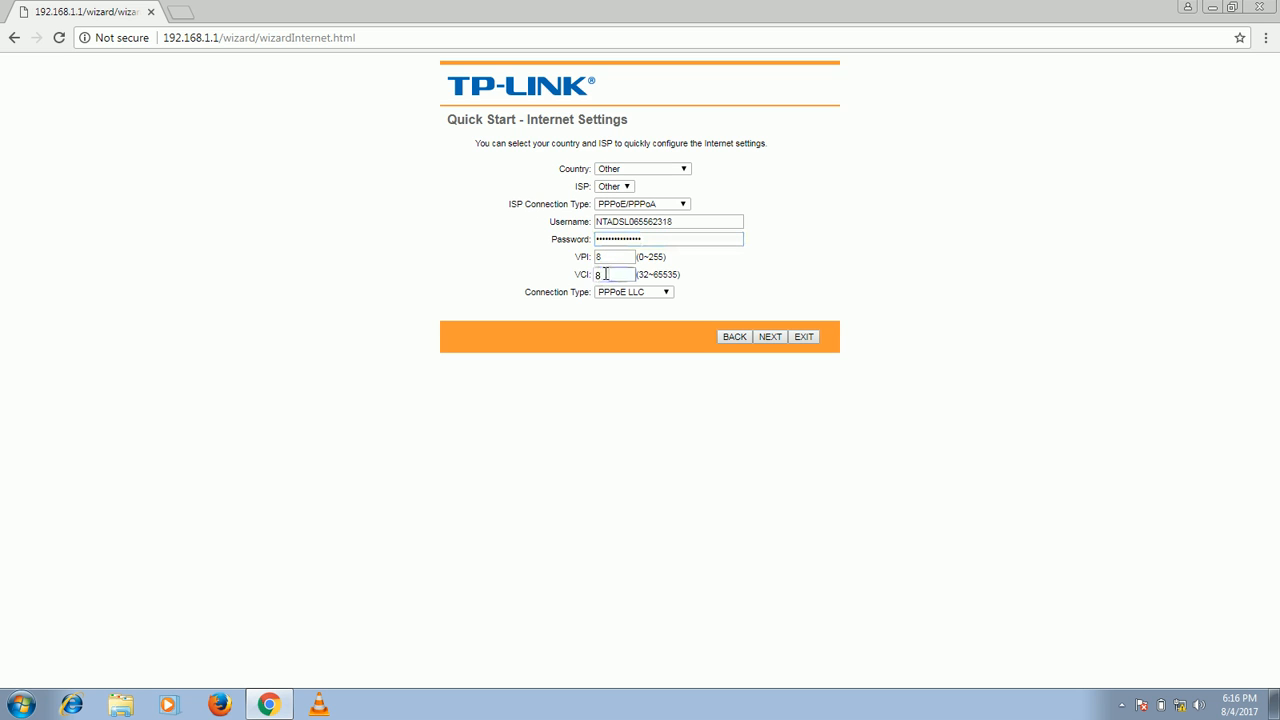
pyautogui.write('1')
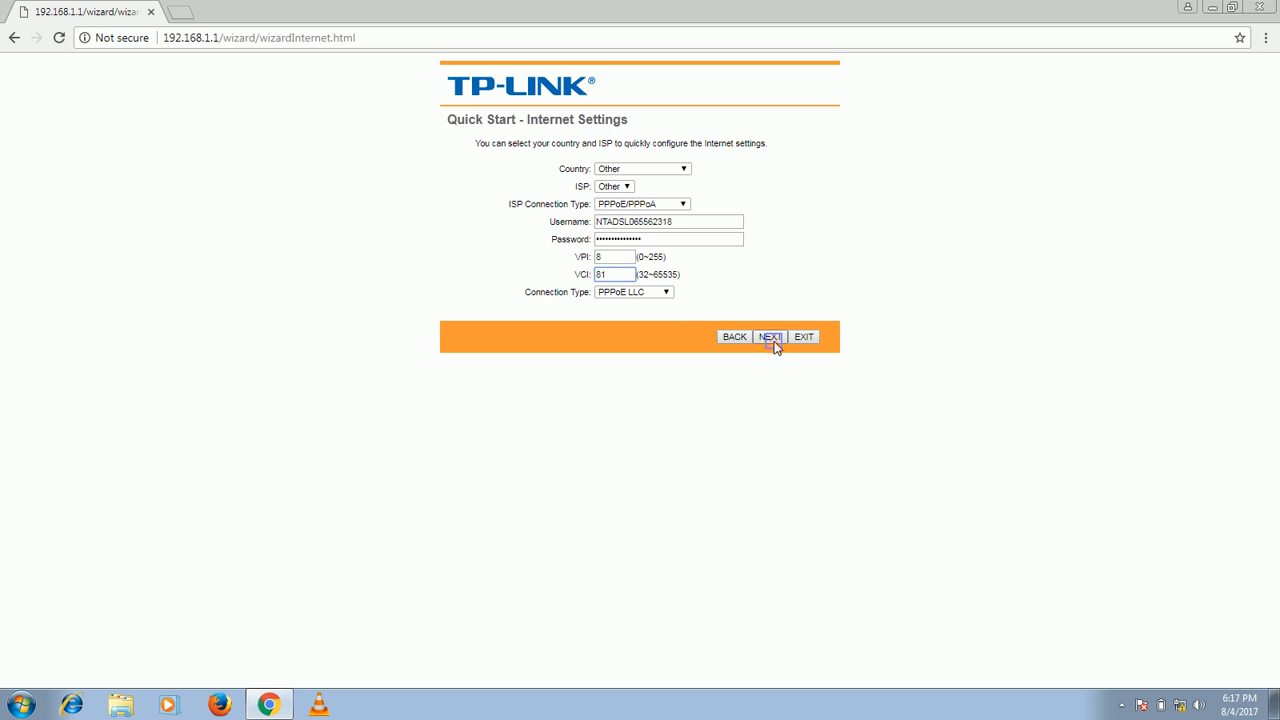
pyautogui.click(770, 336)
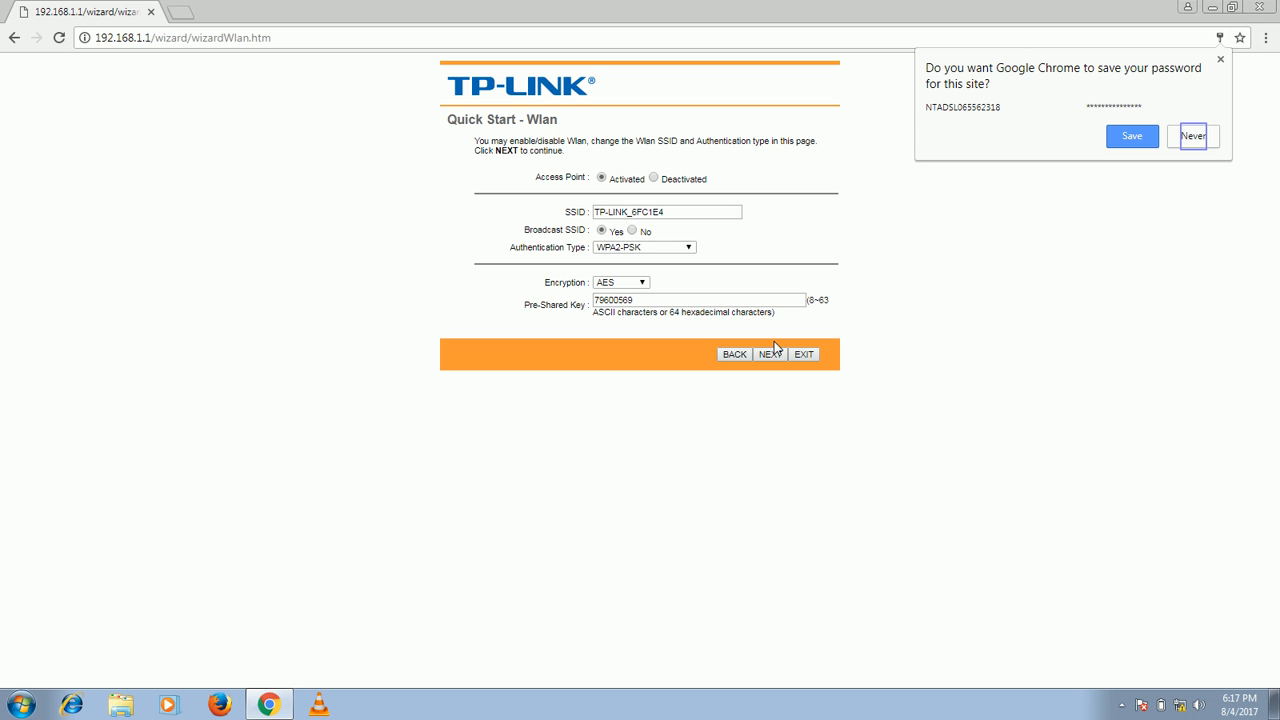
pyautogui.moveTo(942, 268)
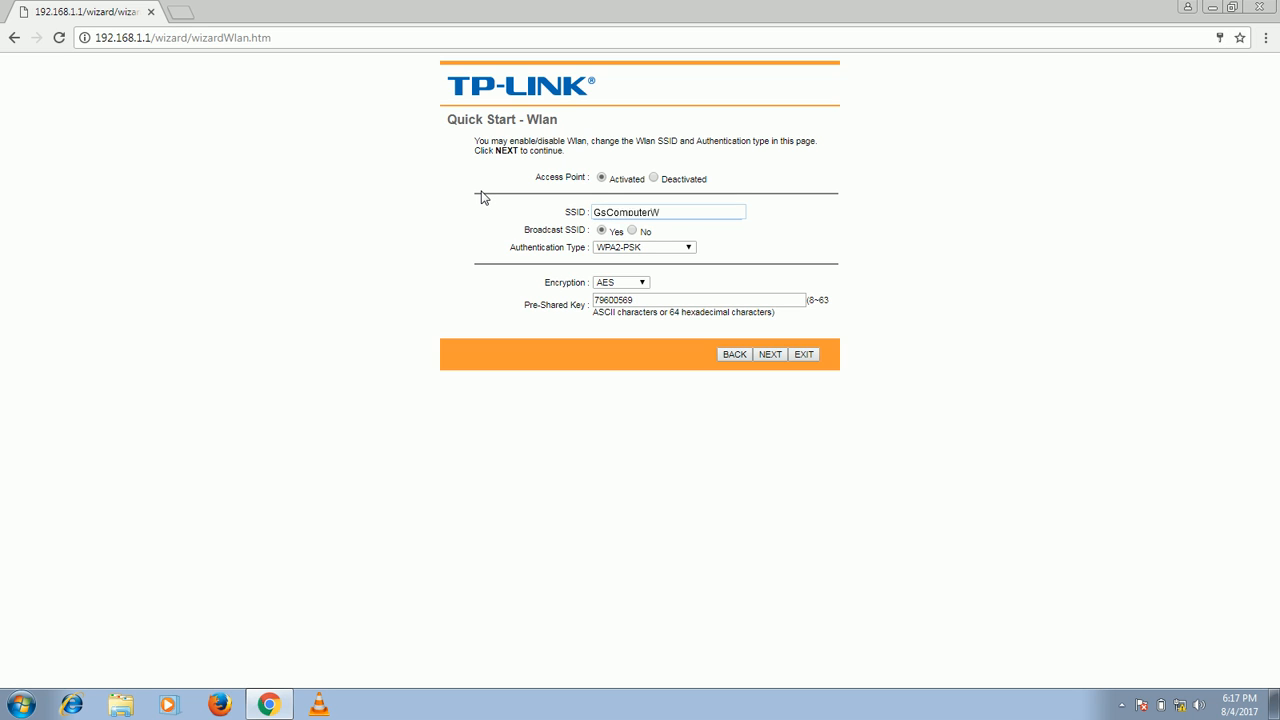
# Step: Set SSID GsComputerWIFI with WPA-PSK/WPA2-PSK and a new key, then save
pyautogui.click(681, 247)
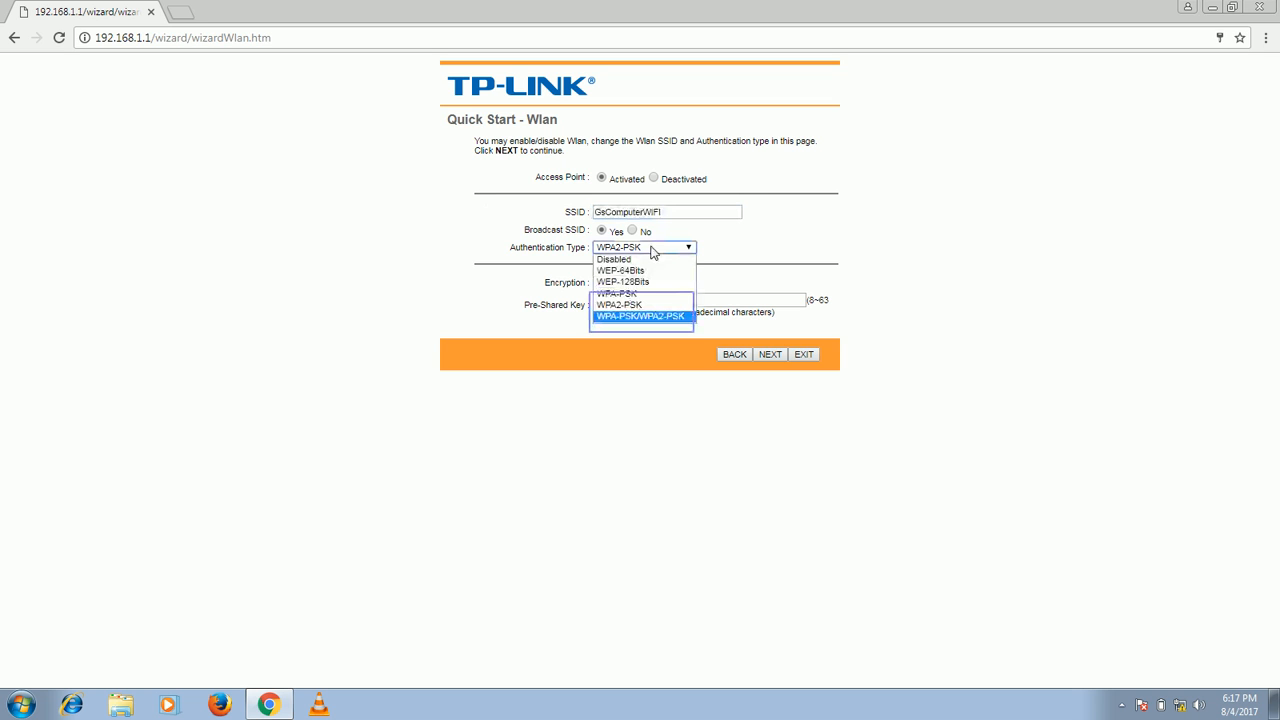
pyautogui.moveTo(641, 318)
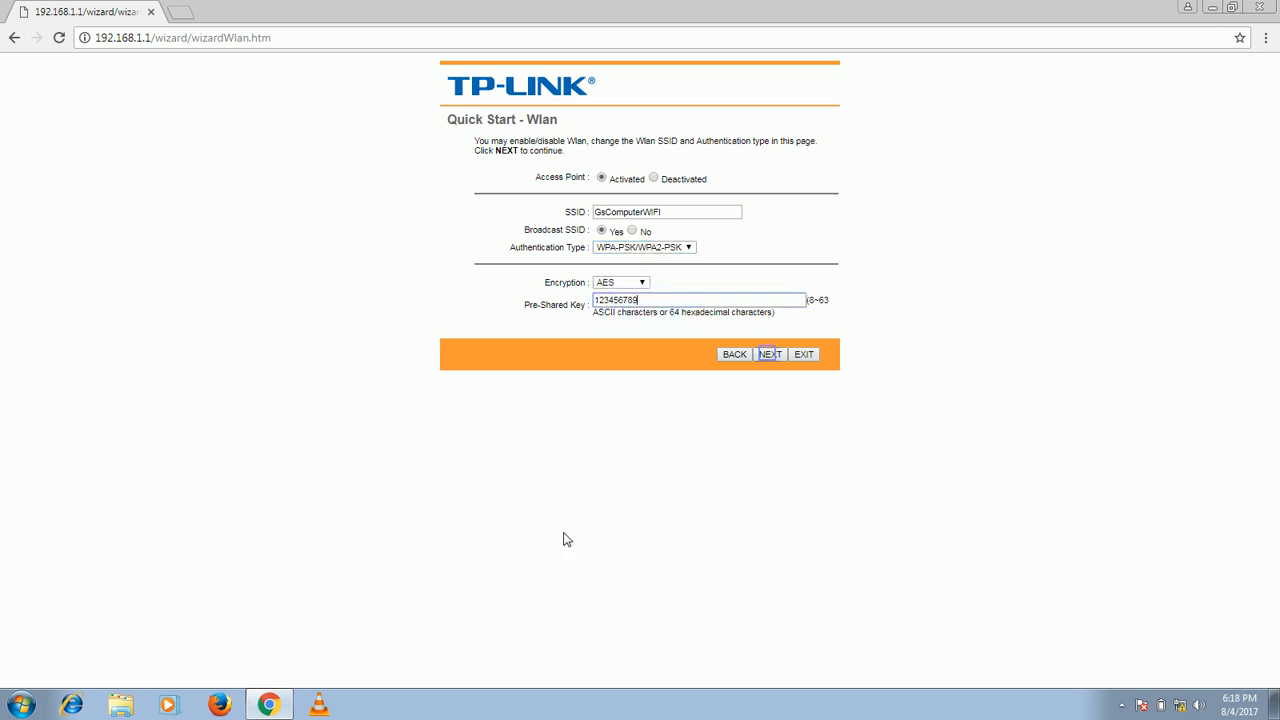
pyautogui.moveTo(769, 355)
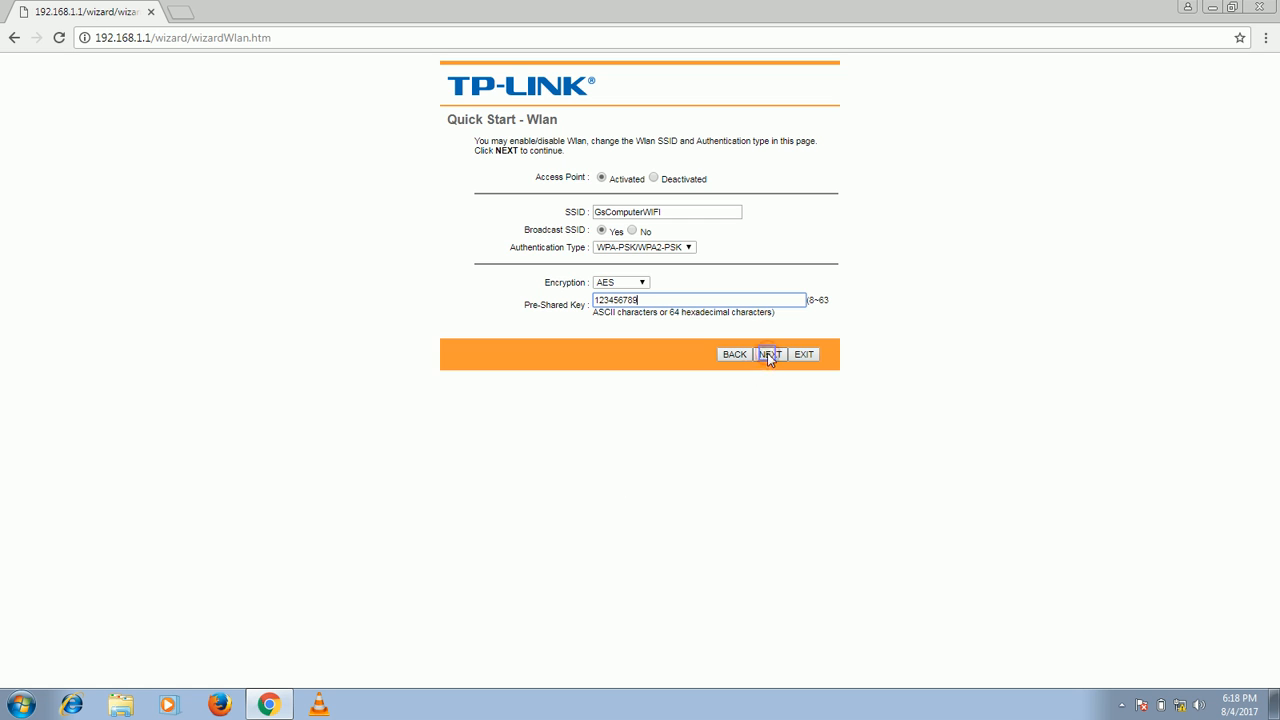
pyautogui.click(769, 355)
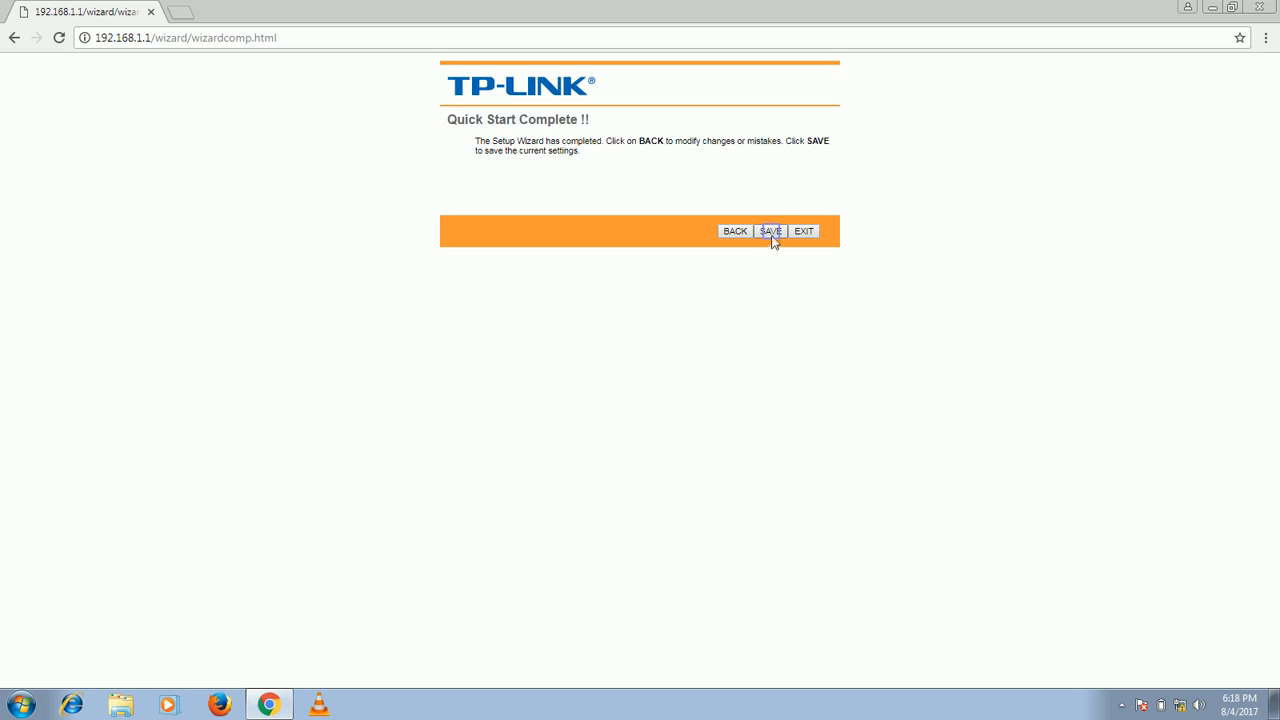
pyautogui.click(768, 231)
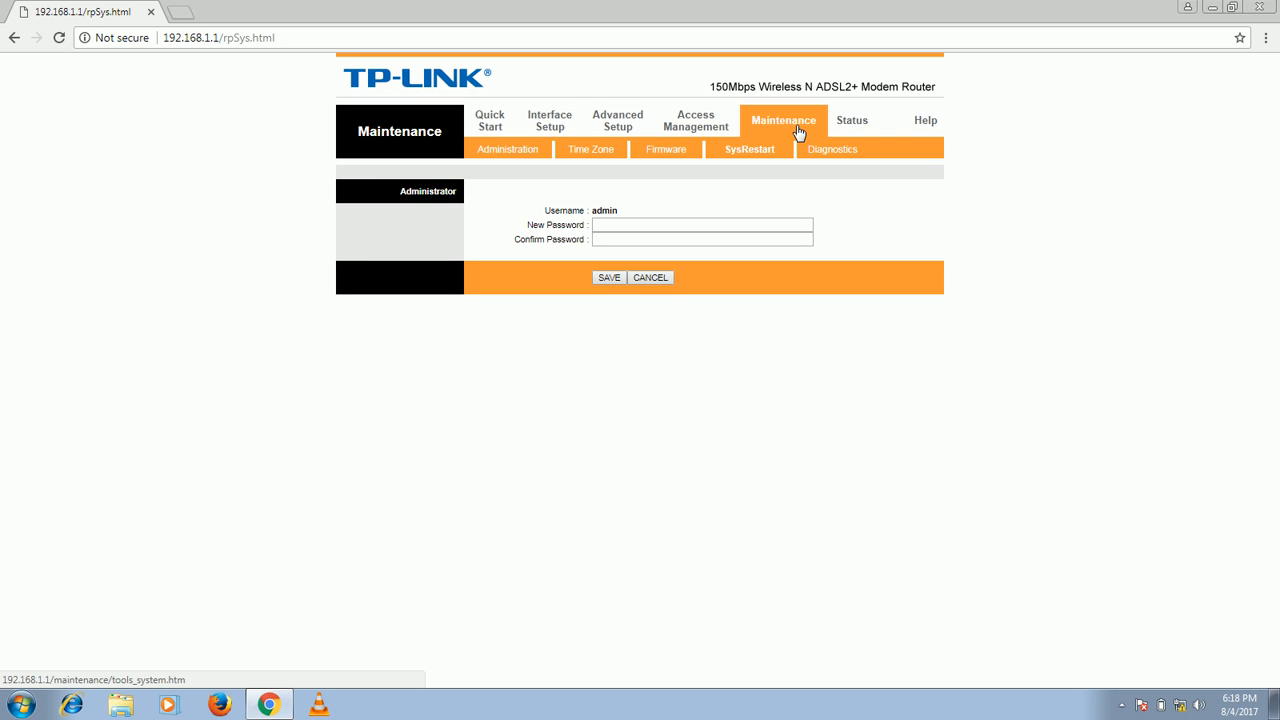
pyautogui.moveTo(743, 158)
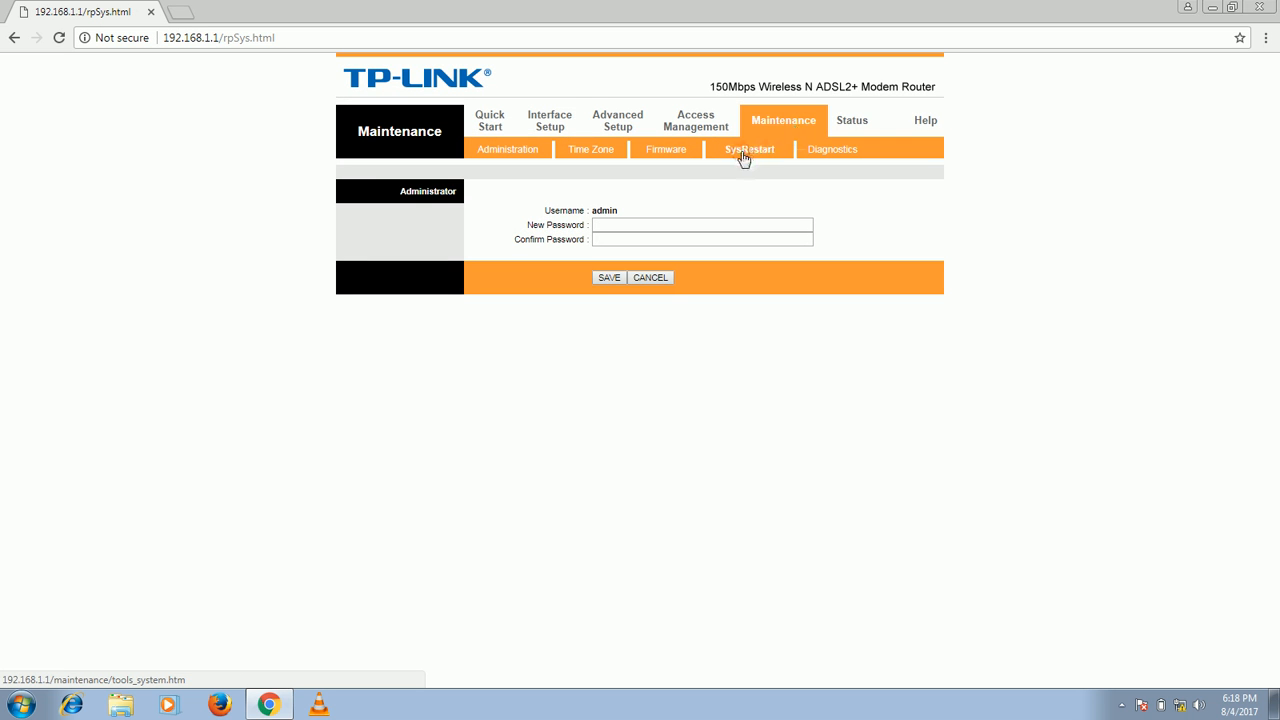
# Step: Open Maintenance SysRestart with Current Settings as the restart option
pyautogui.click(748, 149)
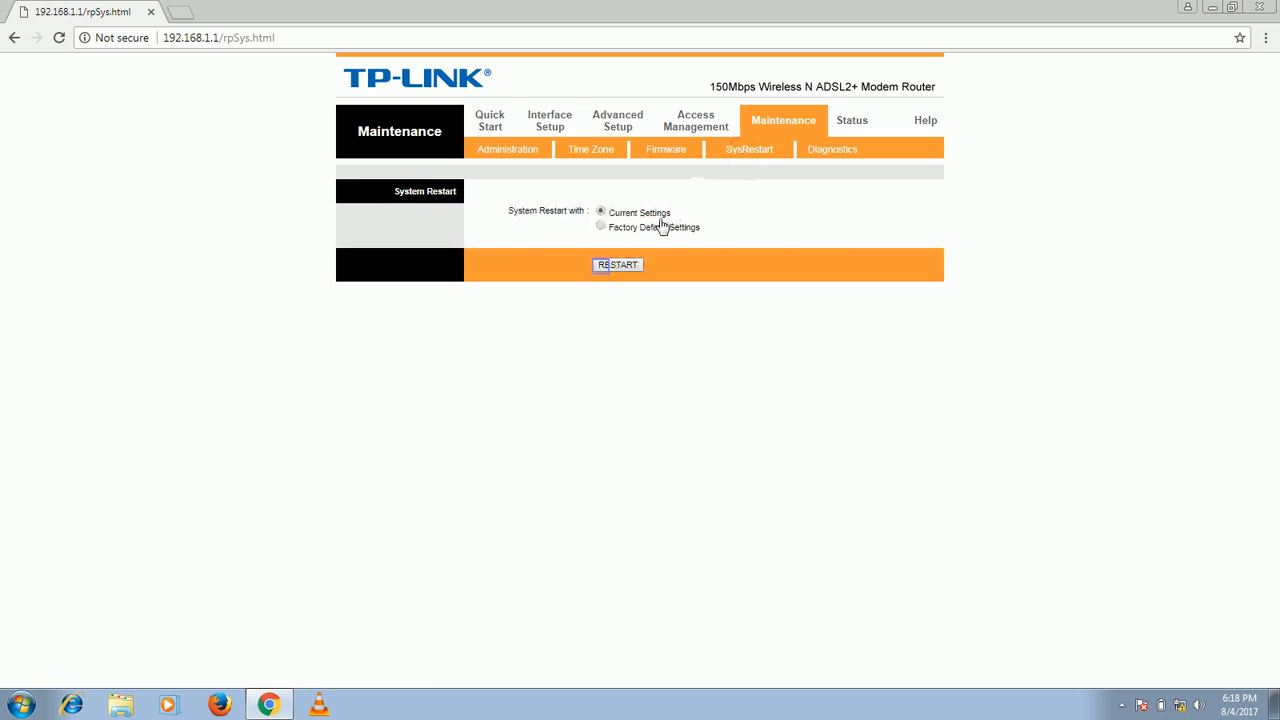